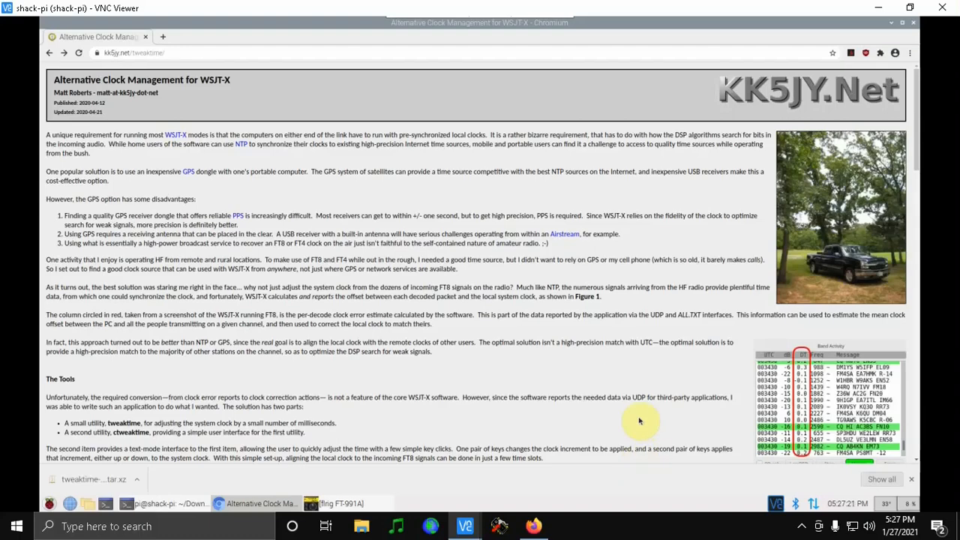
mouse_move(554, 375)
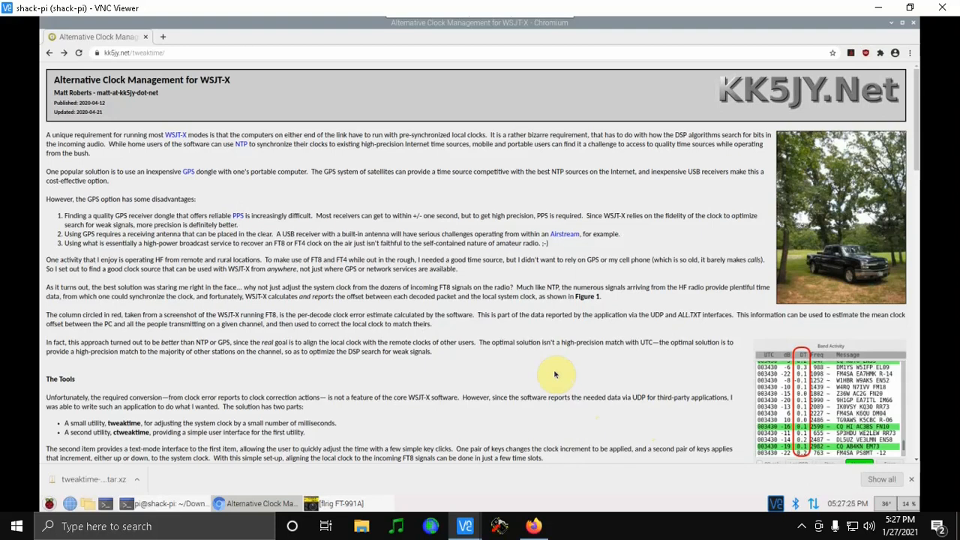
mouse_move(576, 364)
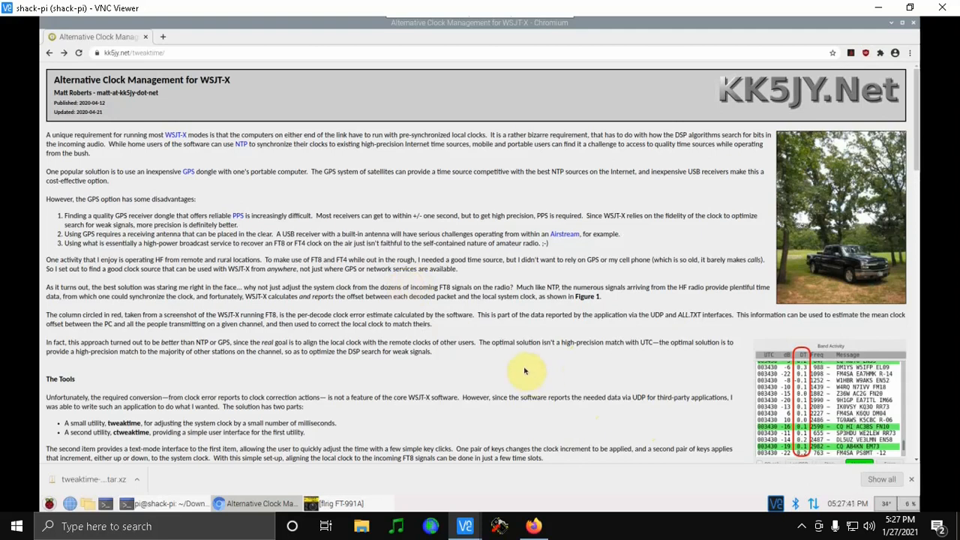
mouse_move(495, 381)
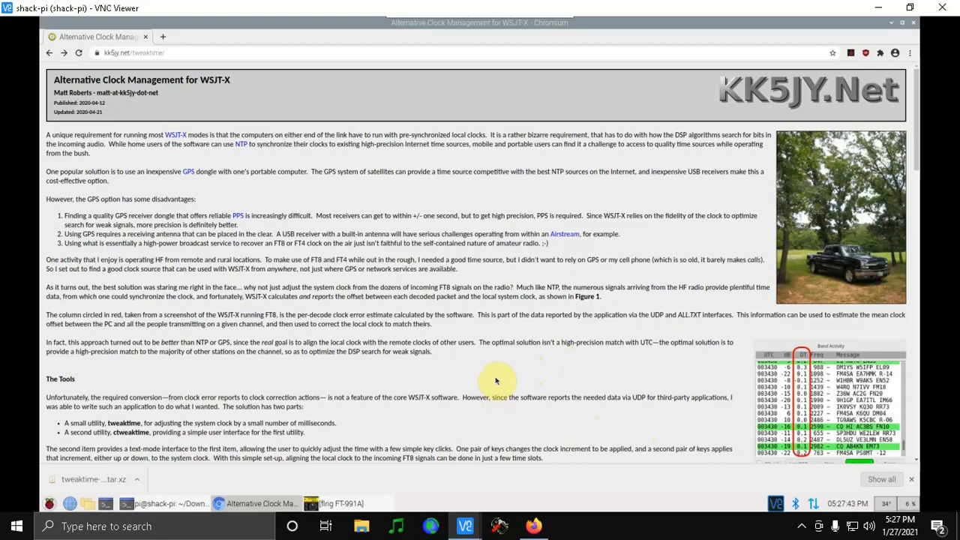
mouse_move(522, 369)
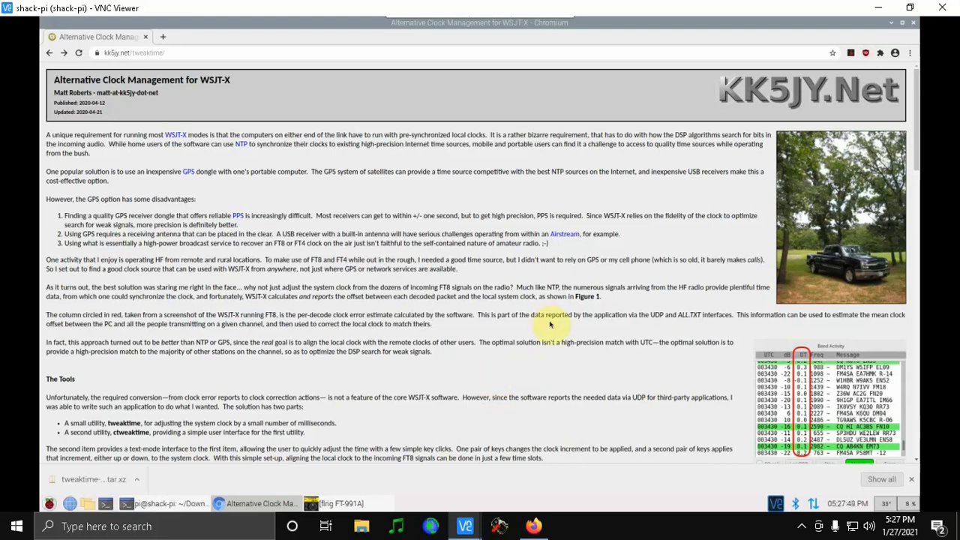
mouse_move(513, 393)
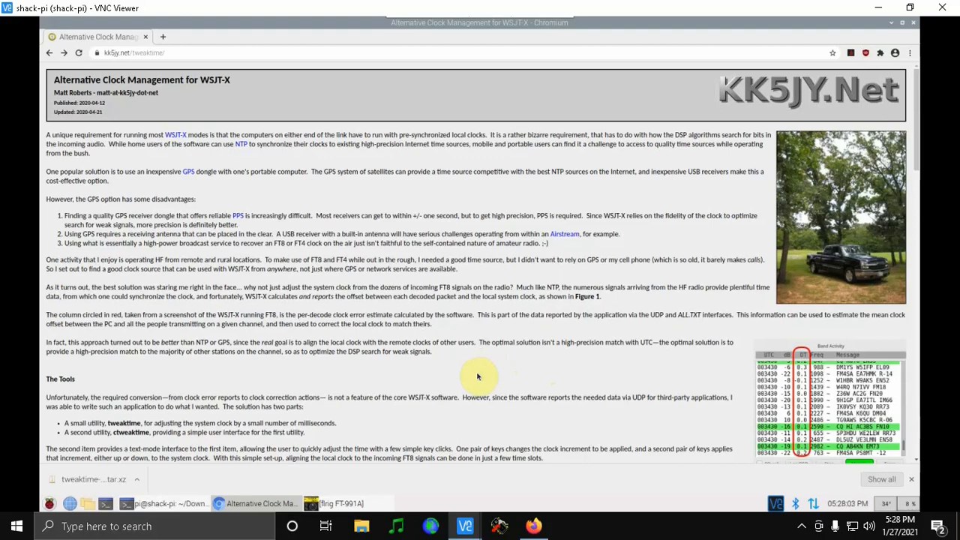
Step: Scroll the article down to the Building the Software and TweakTime downloads sections
scroll(down, 3)
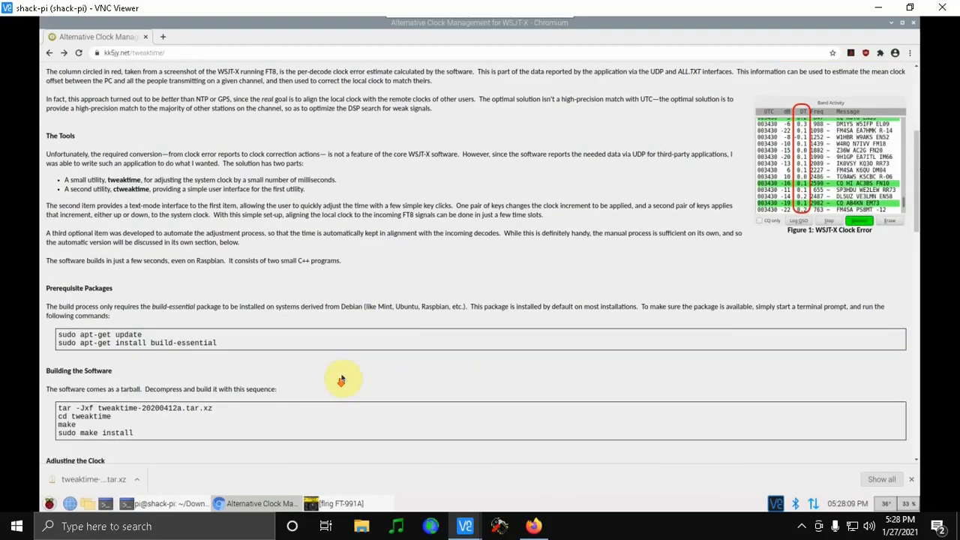
scroll(down, 3)
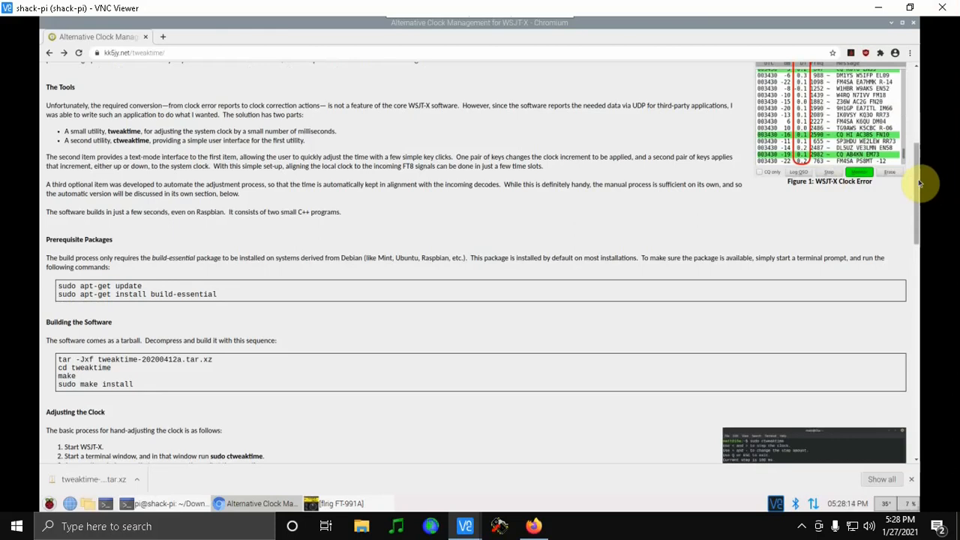
scroll(down, 3)
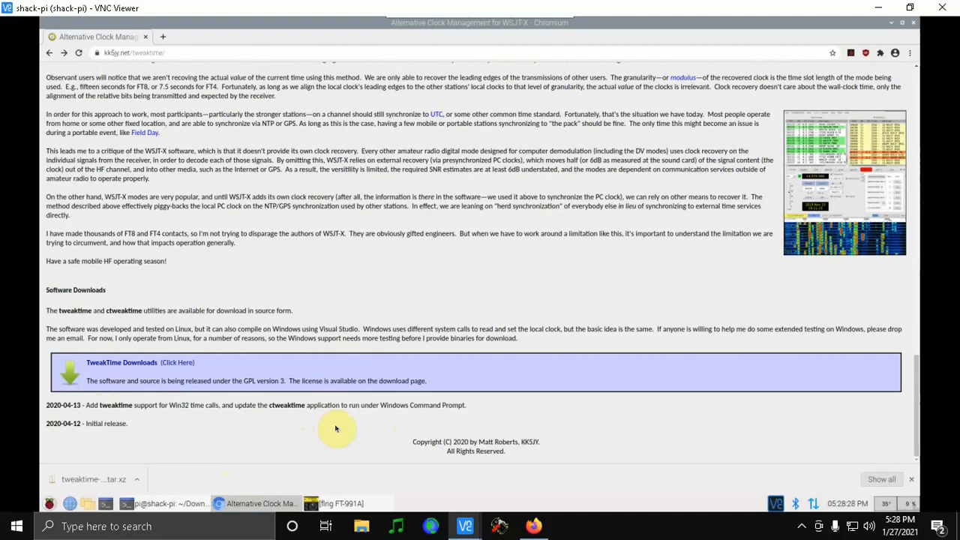
mouse_move(370, 405)
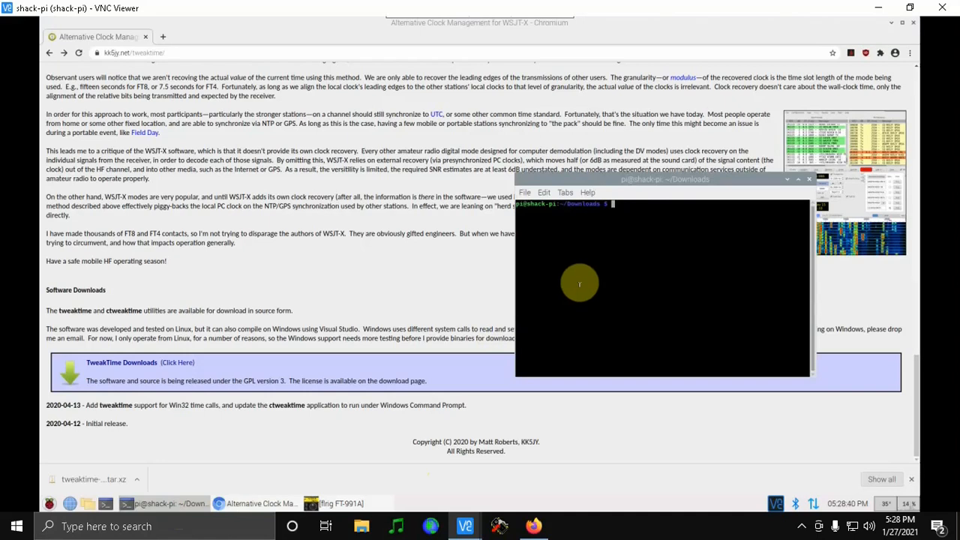
Step: Extract tweaktime-20200412a.tar.xz with tar -Jxf and change into the tweaktime directory
text(tar -Jxf tweaktime-20200412a.tar.xz)
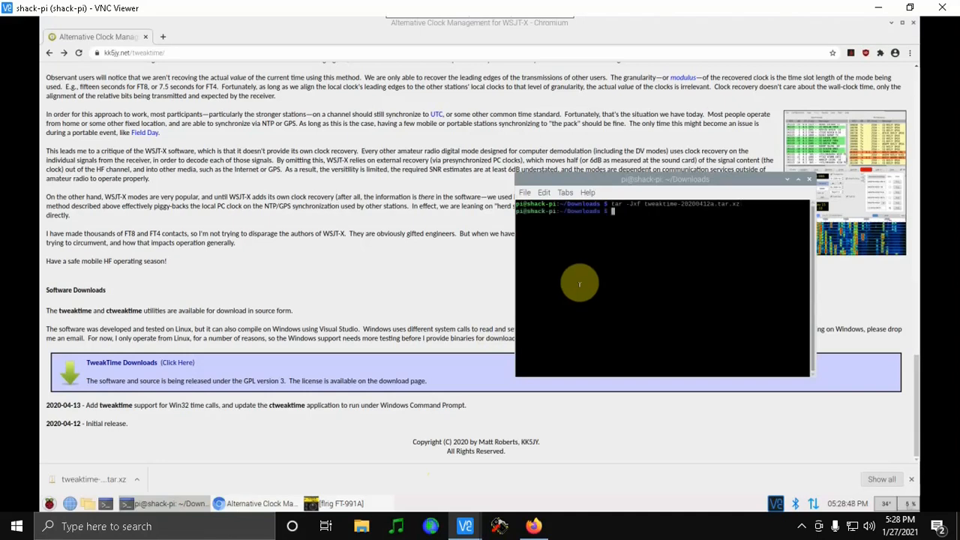
text(cd)
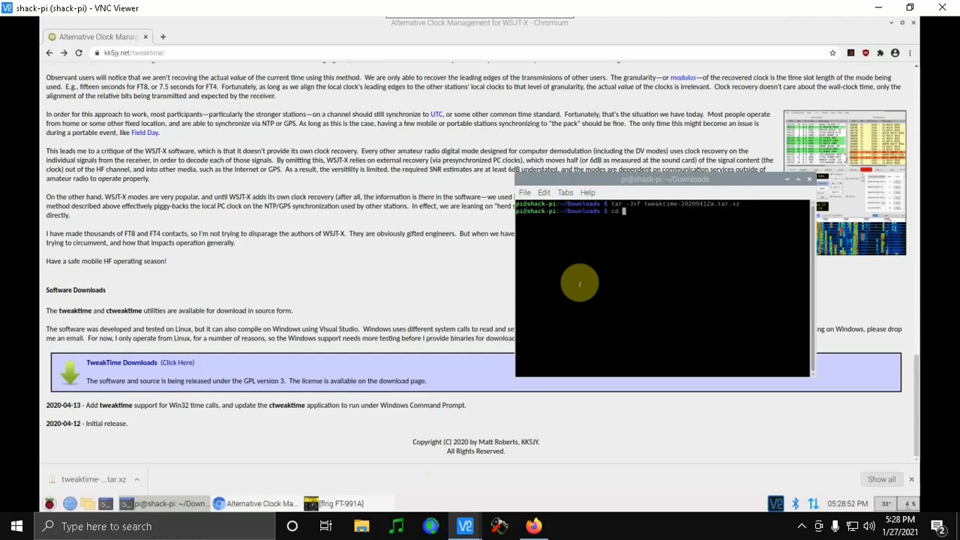
text(tweaktime)
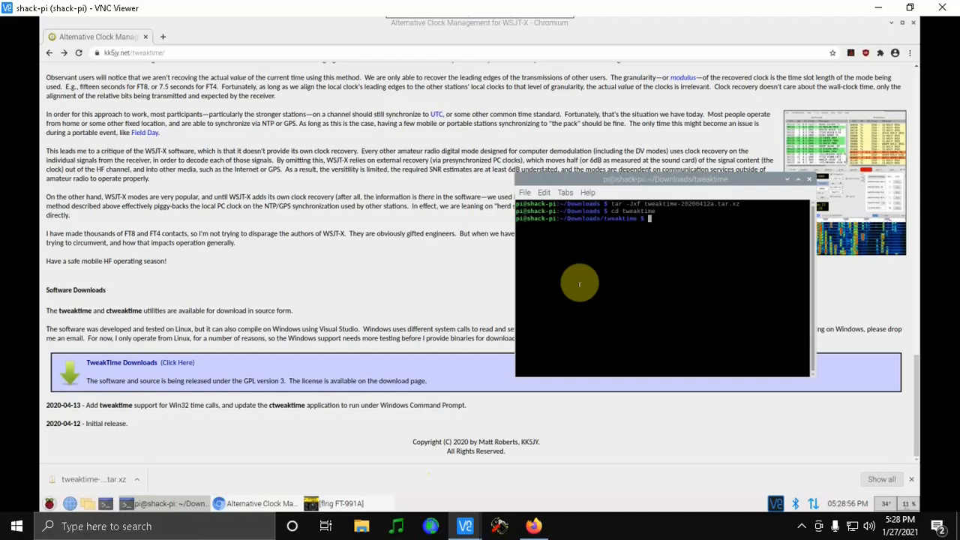
Step: Build with make, install with sudo make install, and start ctweaktime
text(make)
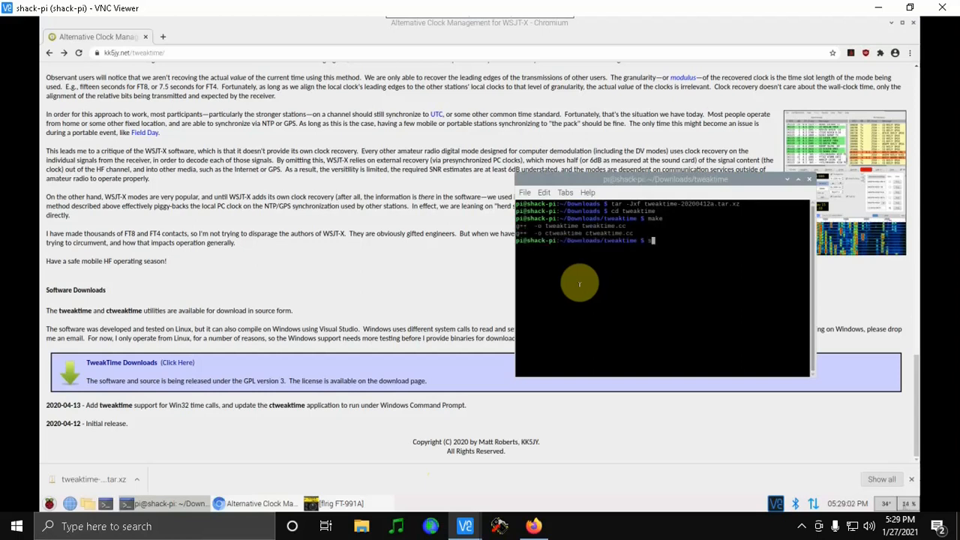
text(sudo make install)
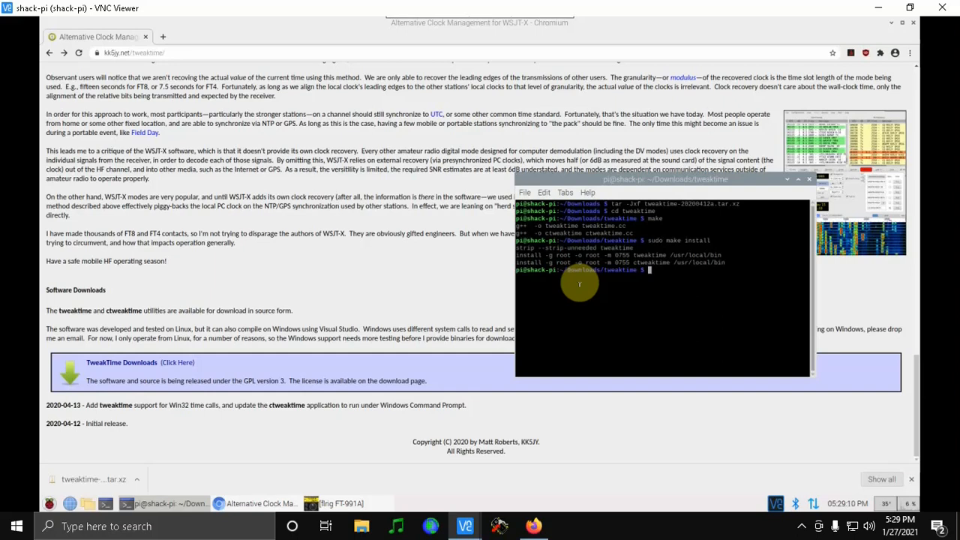
text(ctwea)
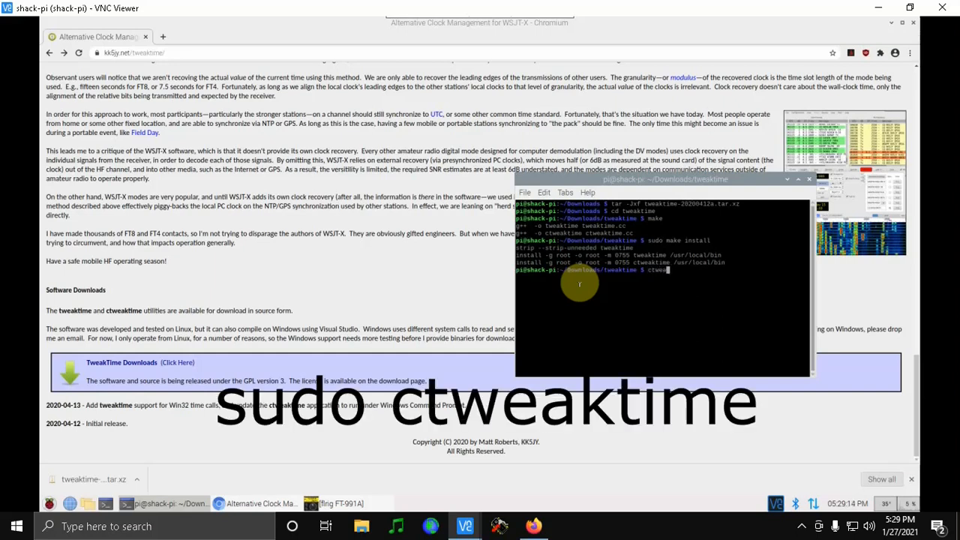
text(ctweaktime)
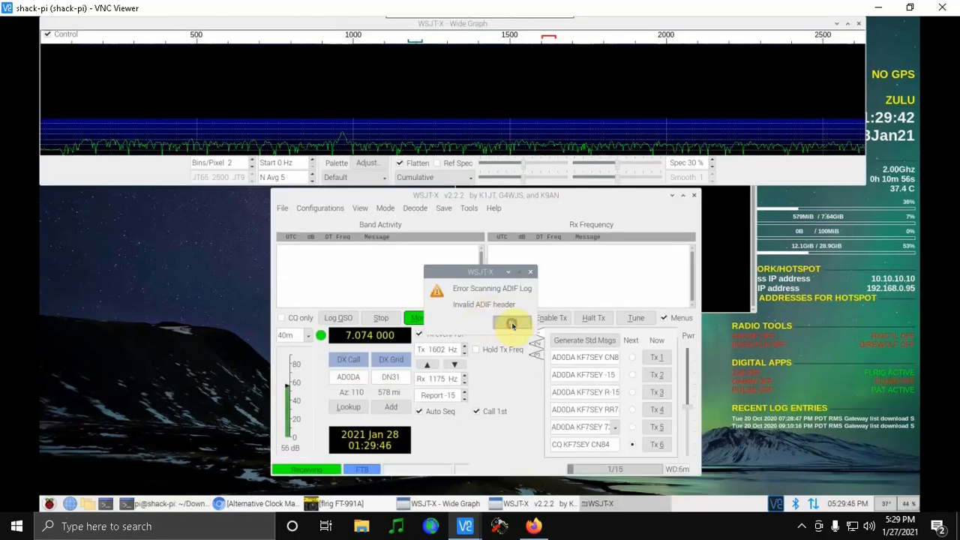
Step: Dismiss the Error Scanning ADIF Log dialog so WSJT-X decodes FT8 beside ctweaktime
click(513, 322)
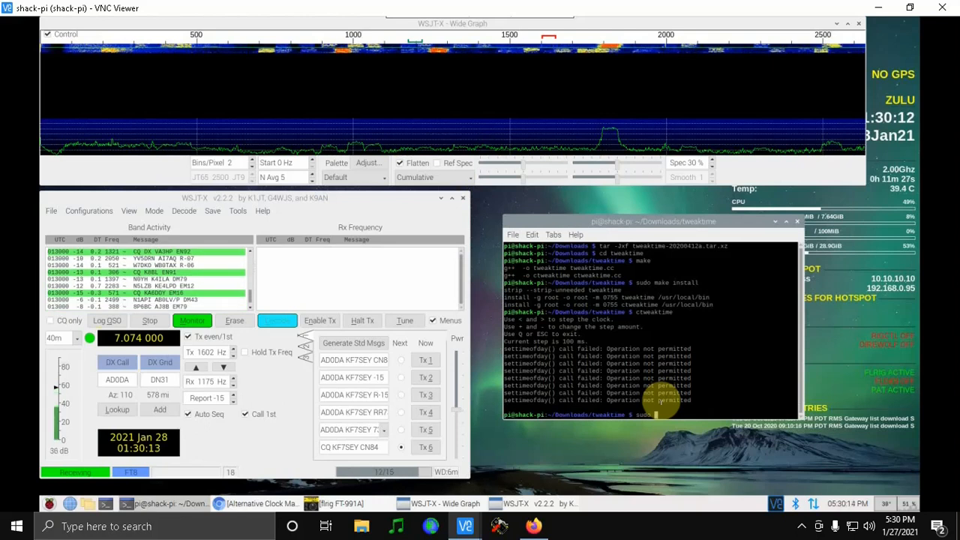
Step: Step the system clock in 100 ms increments with ctweaktime until WSJT-X DT values sit near zero
click(276, 321)
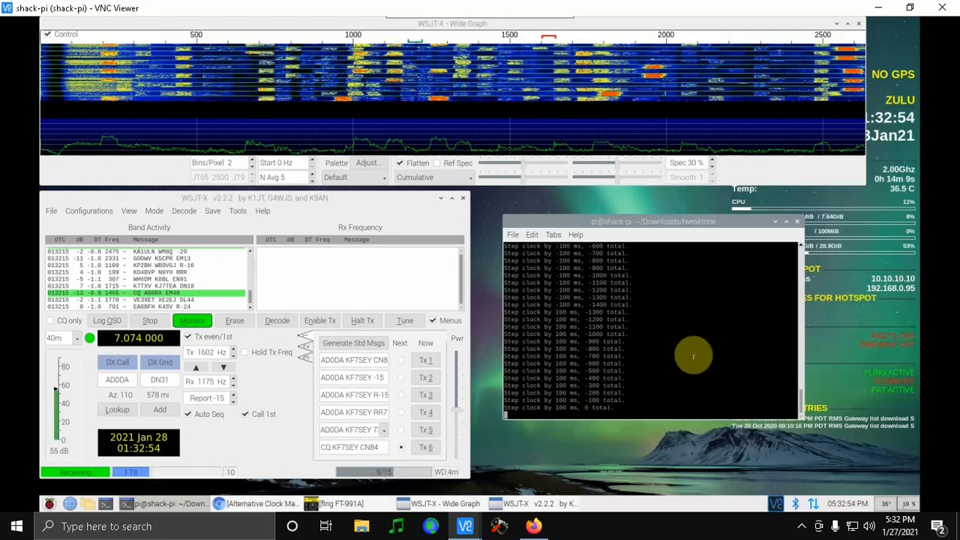
click(276, 321)
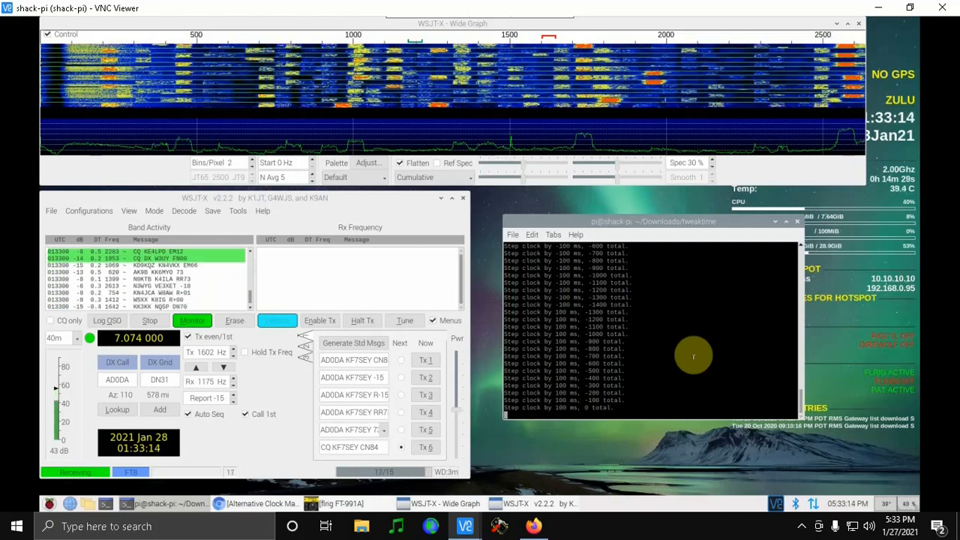
click(276, 321)
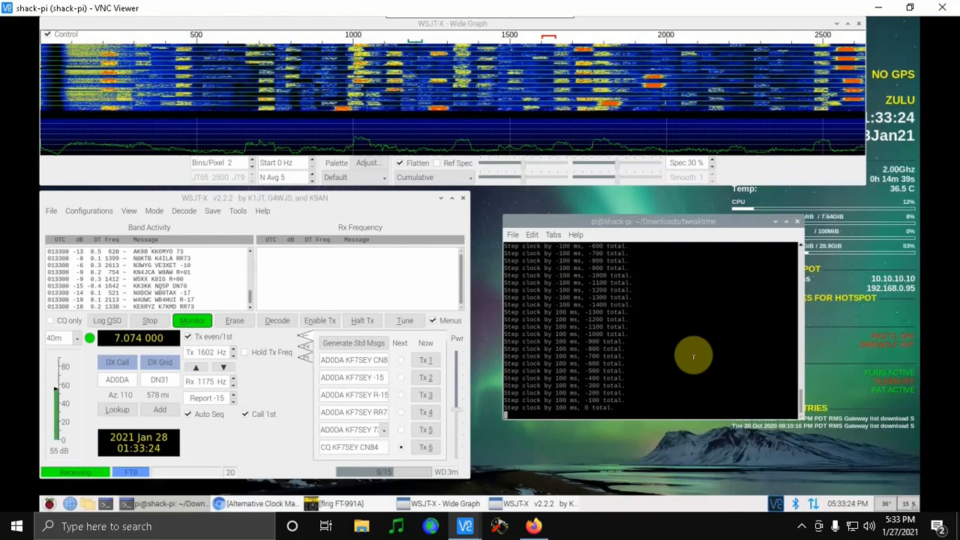
click(276, 321)
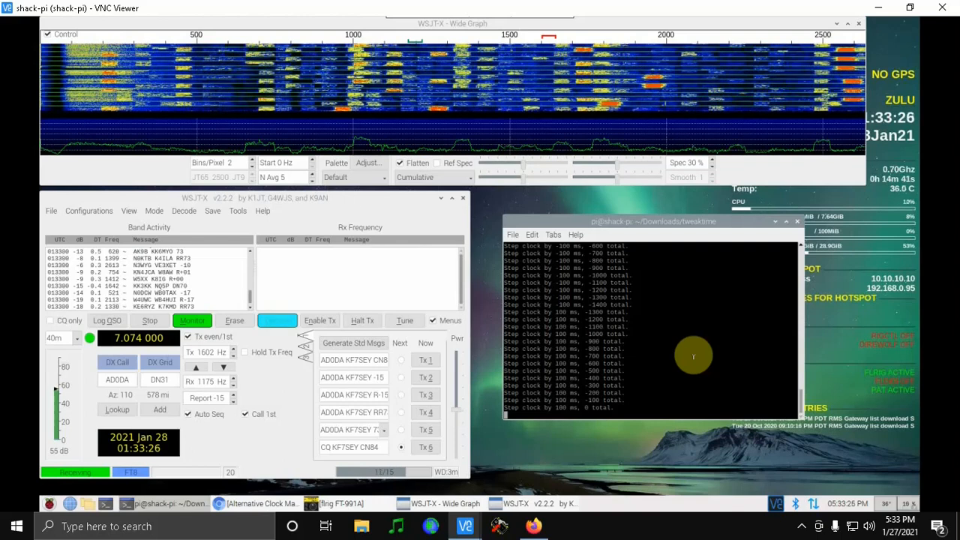